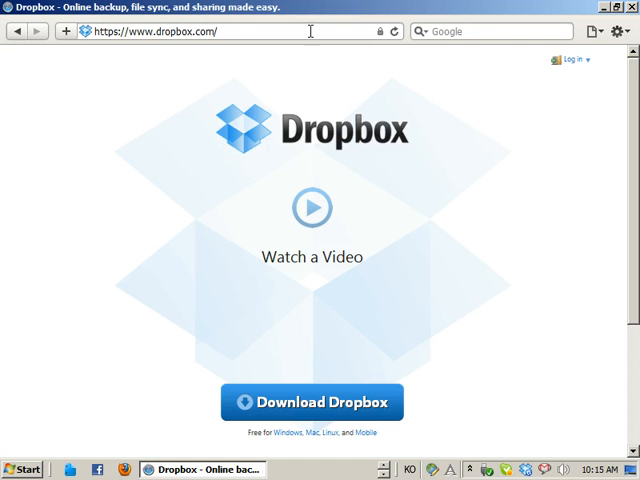
# Sign in to the Dropbox account with the email and password
pyautogui.click(571, 59)
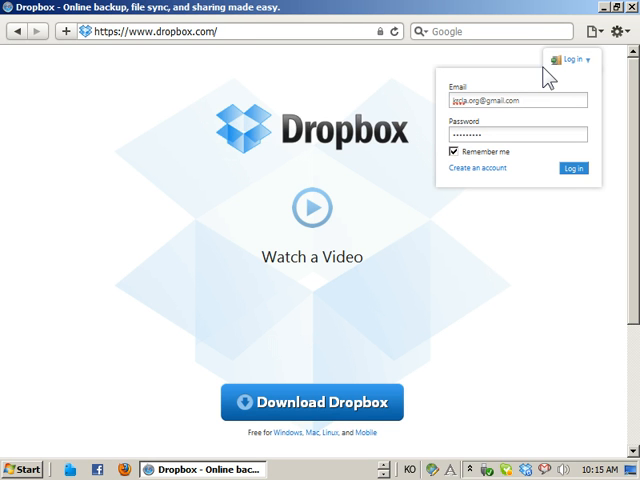
pyautogui.click(572, 168)
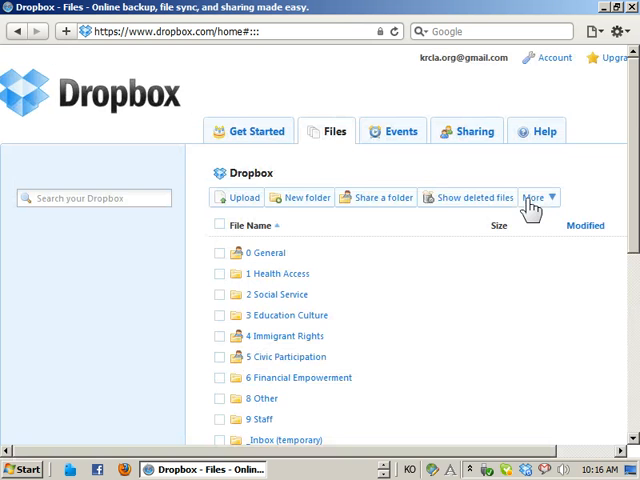
# Open 3 Education Culture › Computer Class and start downloading 07,08 평가.doc
pyautogui.scroll(-3)
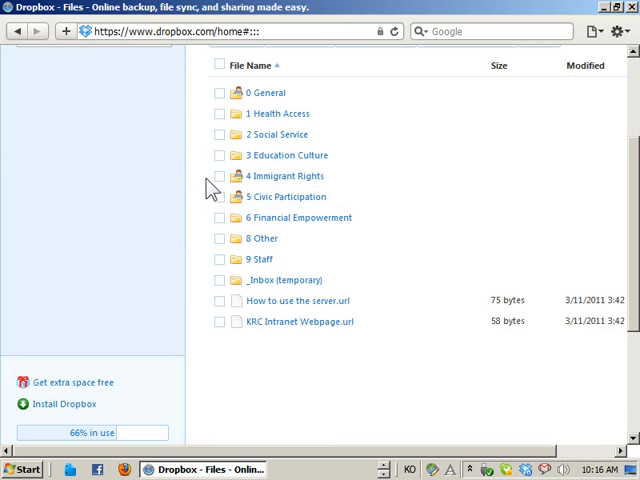
pyautogui.click(288, 155)
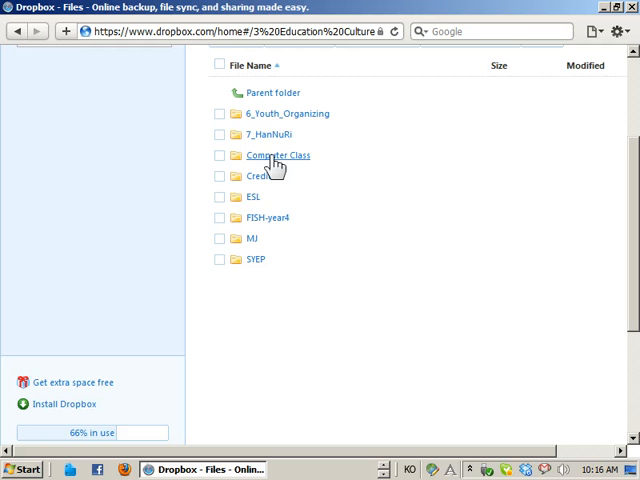
pyautogui.rightClick(278, 155)
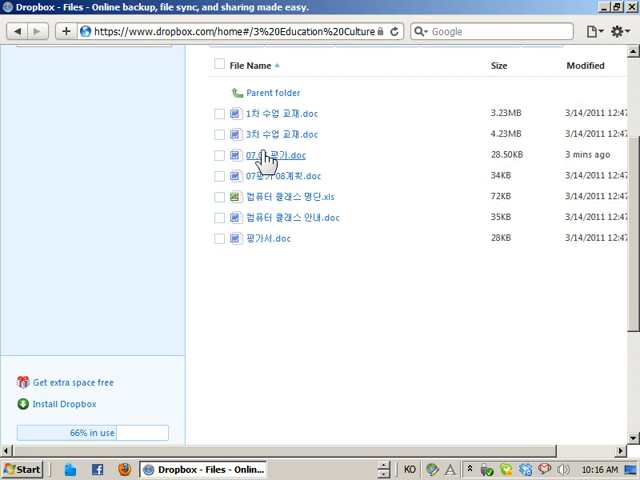
pyautogui.click(278, 155)
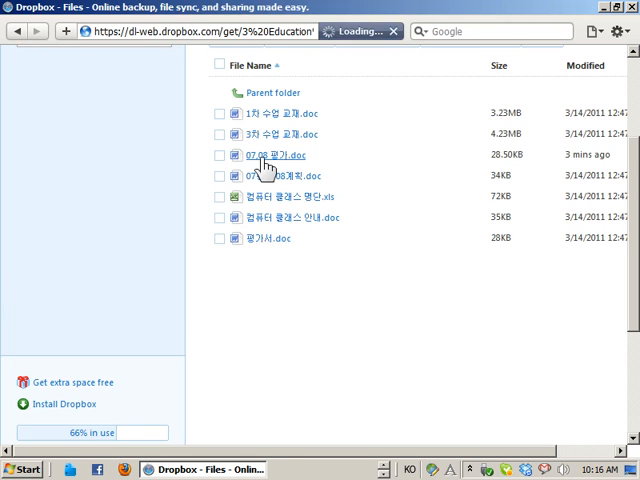
# Save 07,08 평가.doc locally as 07,08 평가-1.doc, open it, and dismiss the downloads list
pyautogui.click(279, 155)
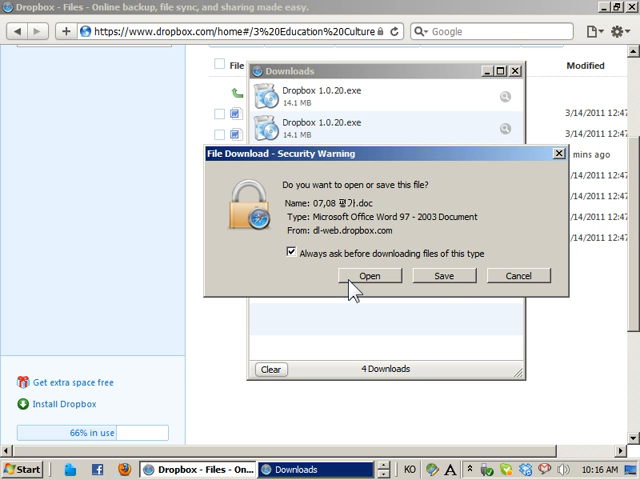
pyautogui.moveTo(443, 286)
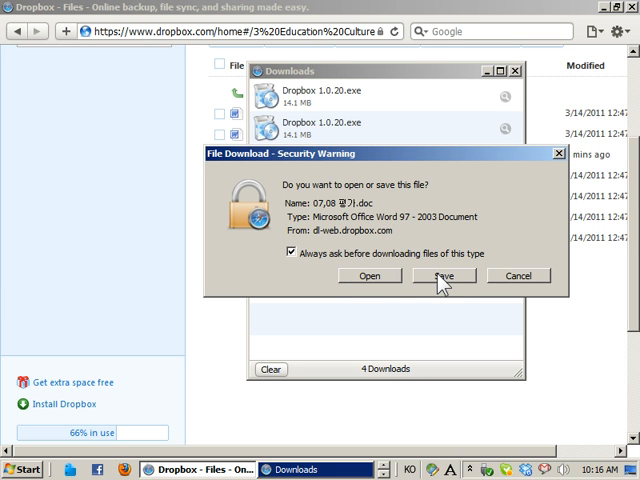
pyautogui.click(444, 276)
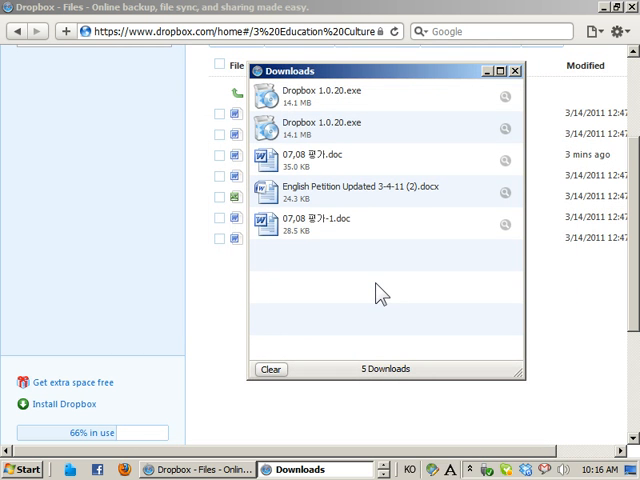
pyautogui.moveTo(285, 236)
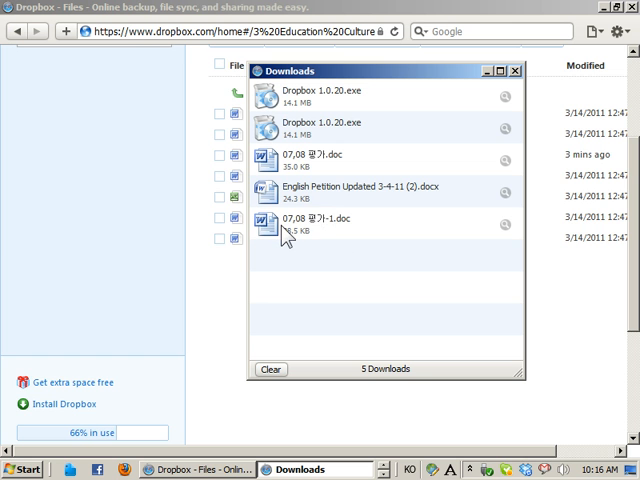
pyautogui.doubleClick(330, 222)
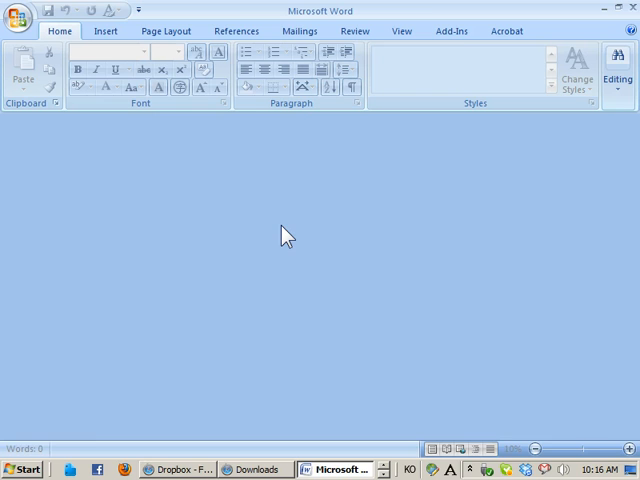
pyautogui.click(335, 469)
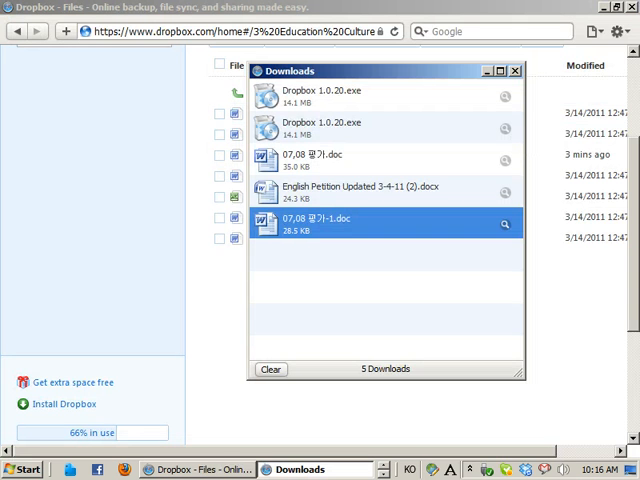
pyautogui.click(516, 70)
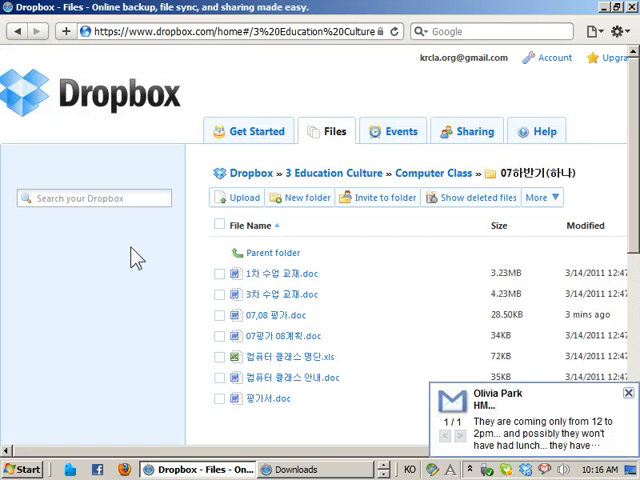
# Upload DREAM Work Shop Agenda.docx from the computer into the 07하반기(하나) folder
pyautogui.click(240, 197)
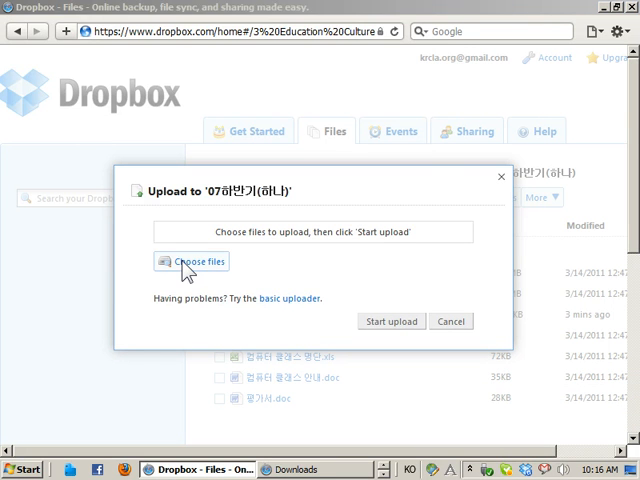
pyautogui.click(192, 261)
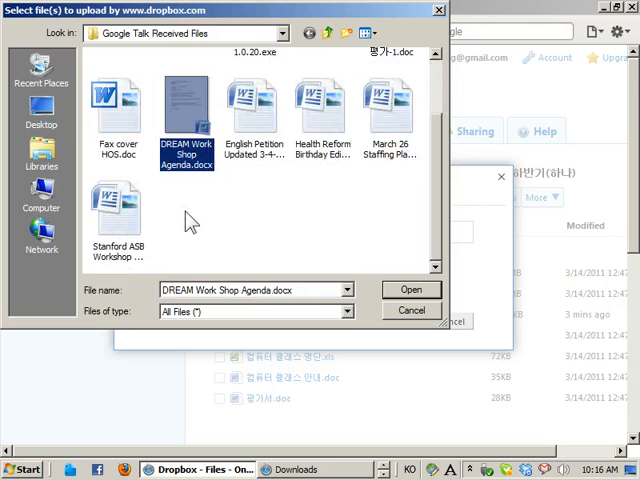
pyautogui.click(410, 289)
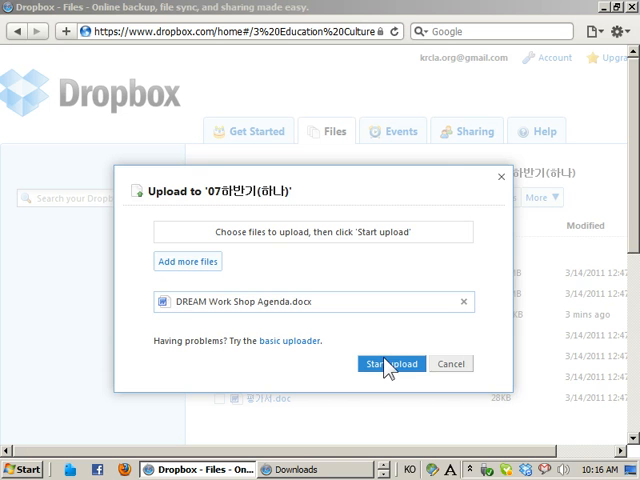
pyautogui.click(391, 363)
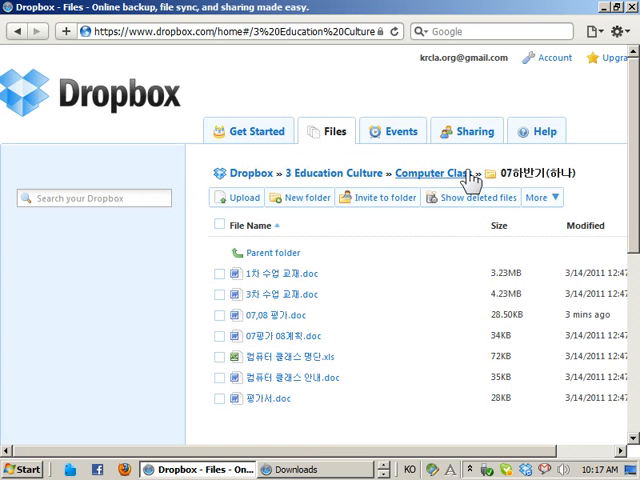
pyautogui.click(249, 197)
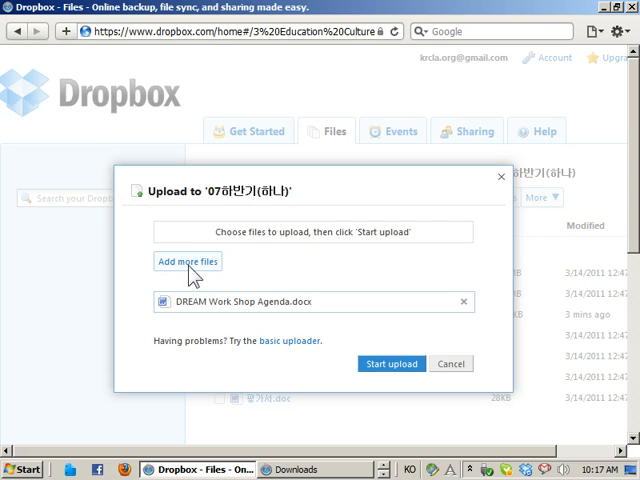
pyautogui.moveTo(248, 328)
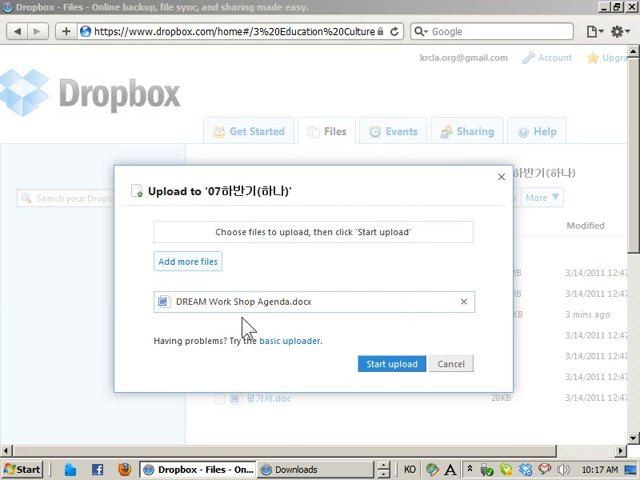
pyautogui.click(392, 363)
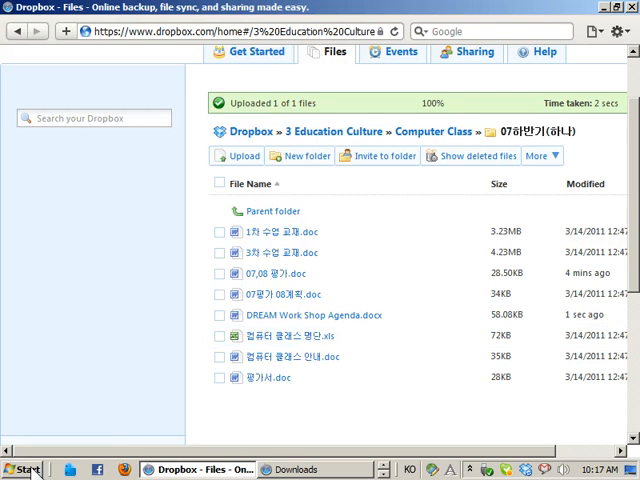
pyautogui.click(20, 469)
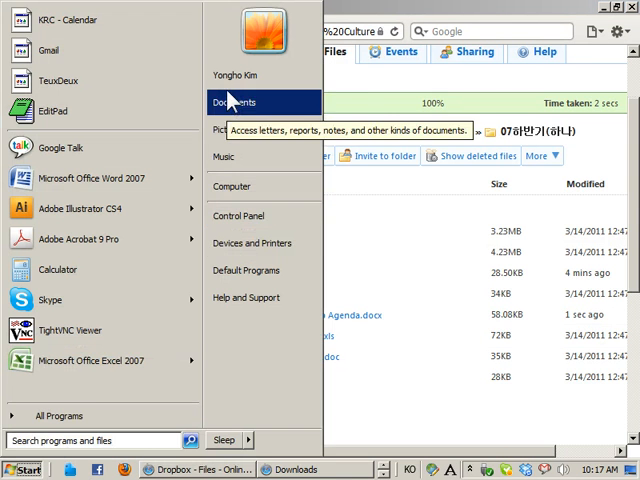
pyautogui.click(236, 102)
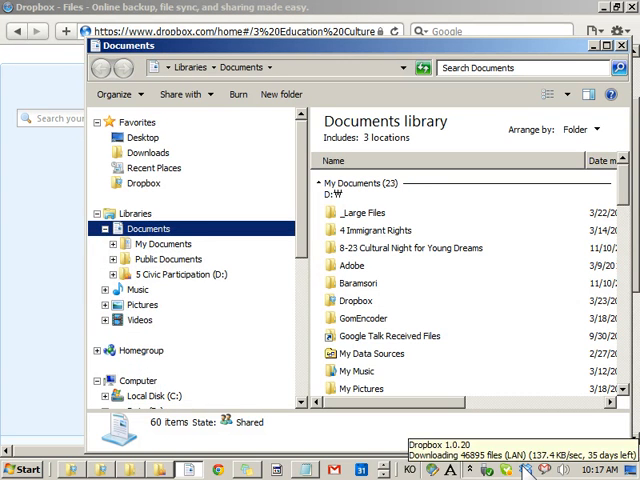
pyautogui.click(117, 243)
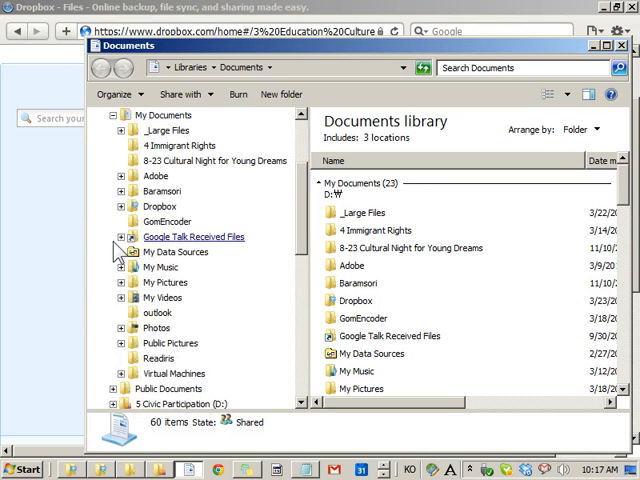
pyautogui.click(110, 206)
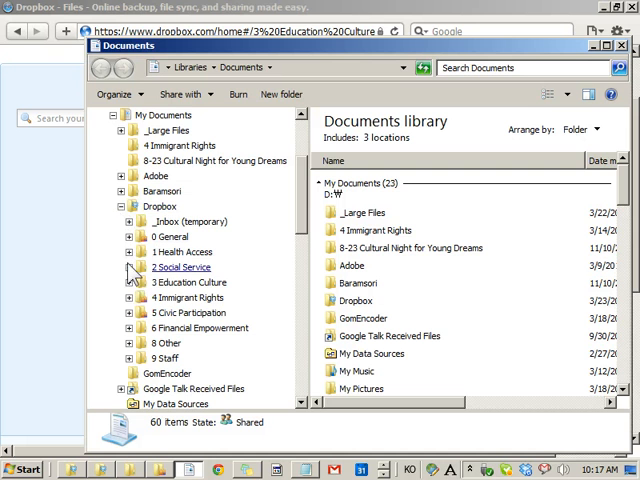
pyautogui.click(138, 281)
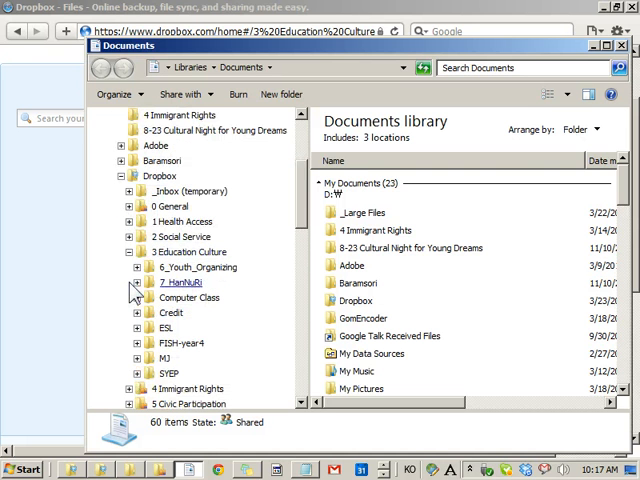
pyautogui.click(138, 298)
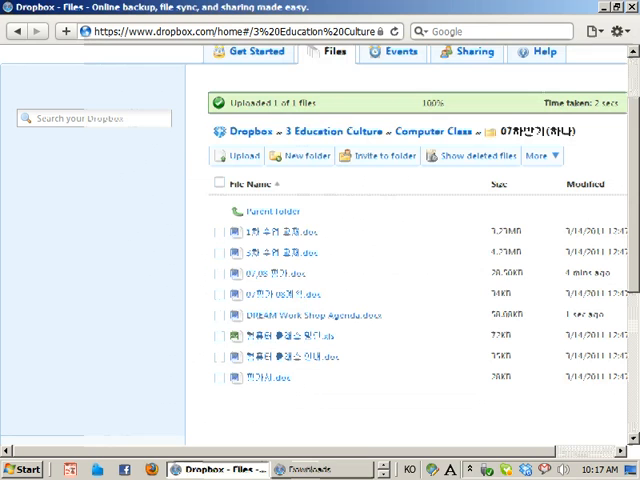
# Scroll up to confirm DREAM Work Shop Agenda.docx is listed in 07하반기(하나)
pyautogui.scroll(3)
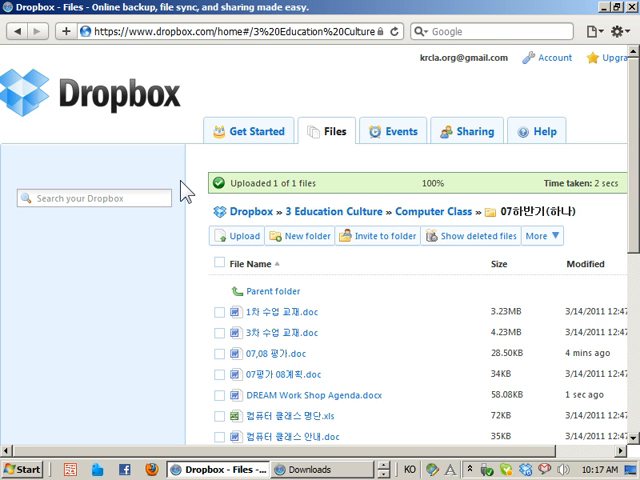
pyautogui.moveTo(260, 185)
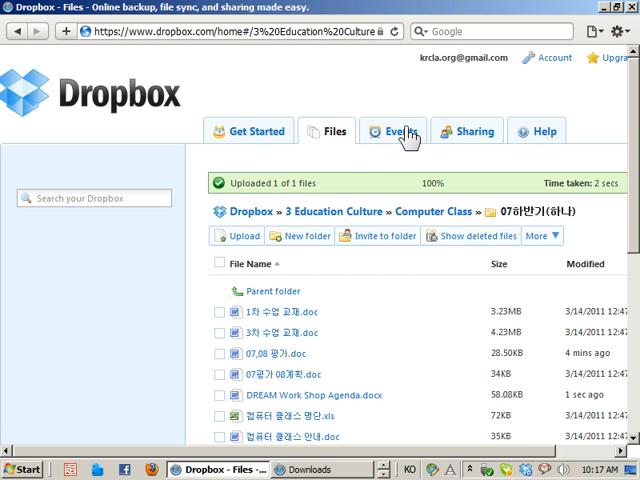
# Show the Recent Events list and cancel downloading the edited 07,08 평가.doc
pyautogui.click(393, 131)
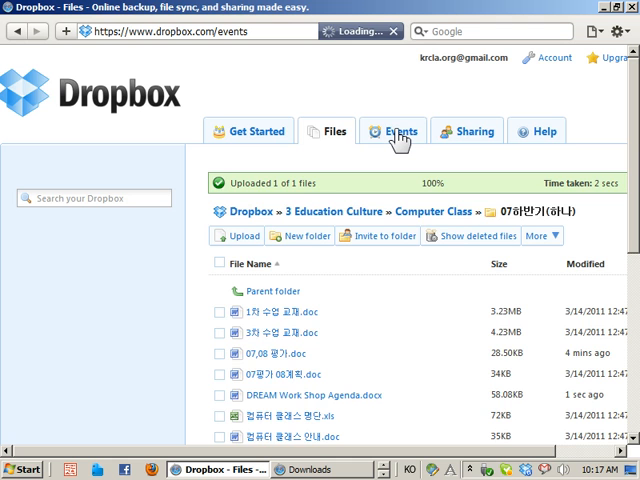
pyautogui.click(399, 131)
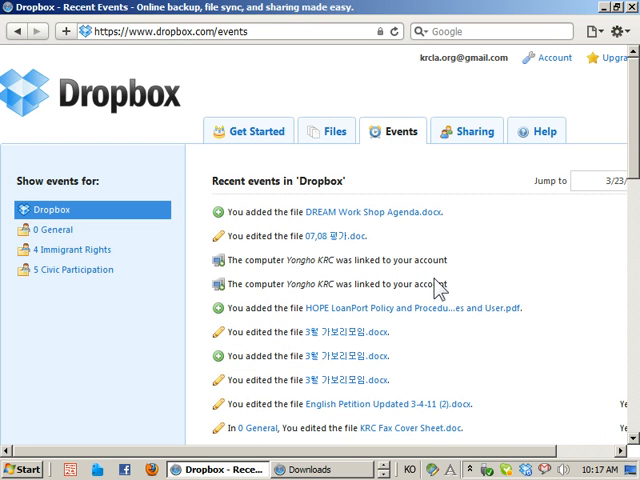
pyautogui.moveTo(392, 326)
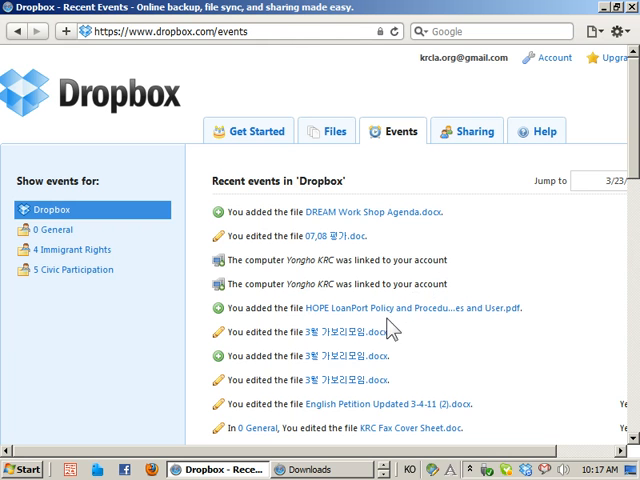
pyautogui.moveTo(378, 258)
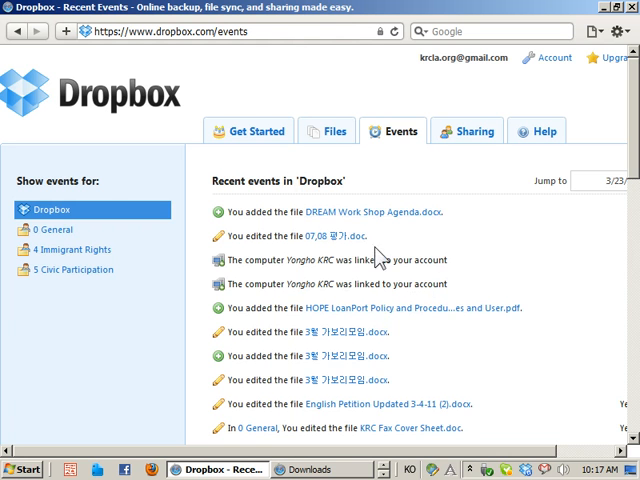
pyautogui.moveTo(330, 236)
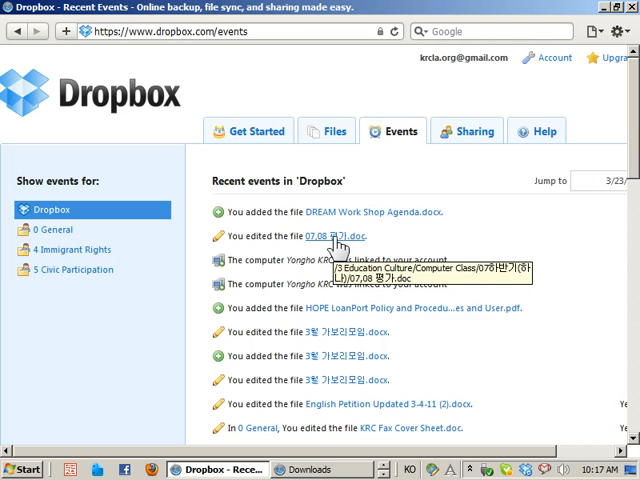
pyautogui.moveTo(345, 242)
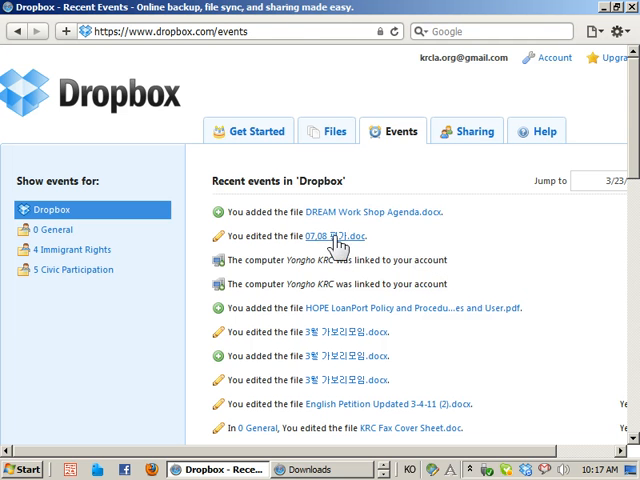
pyautogui.click(331, 236)
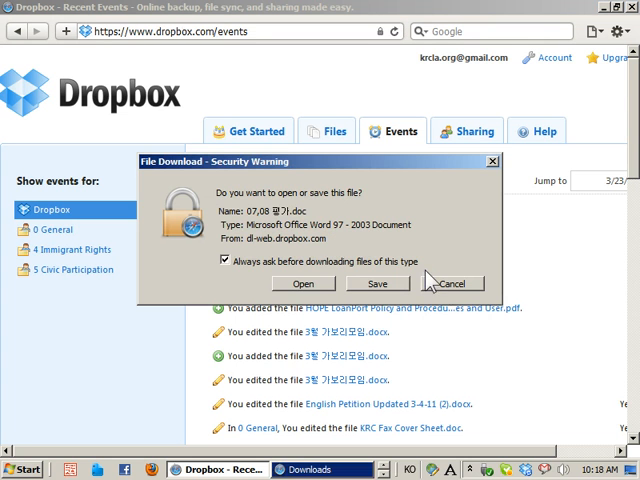
pyautogui.click(451, 283)
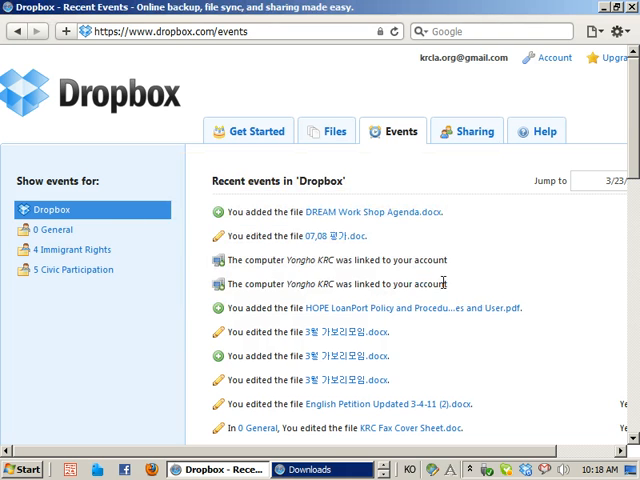
pyautogui.scroll(-3)
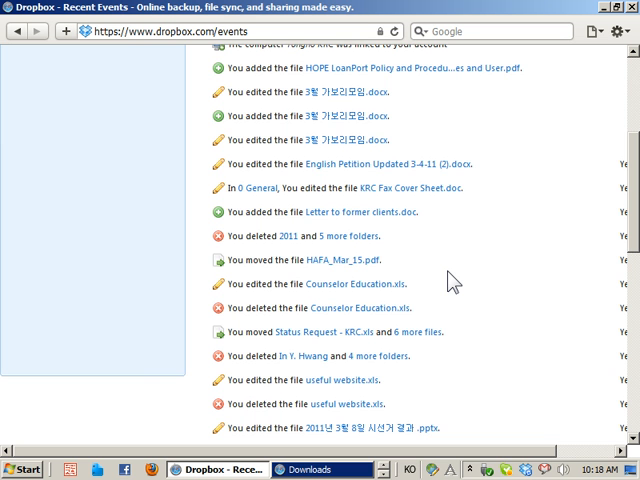
pyautogui.scroll(3)
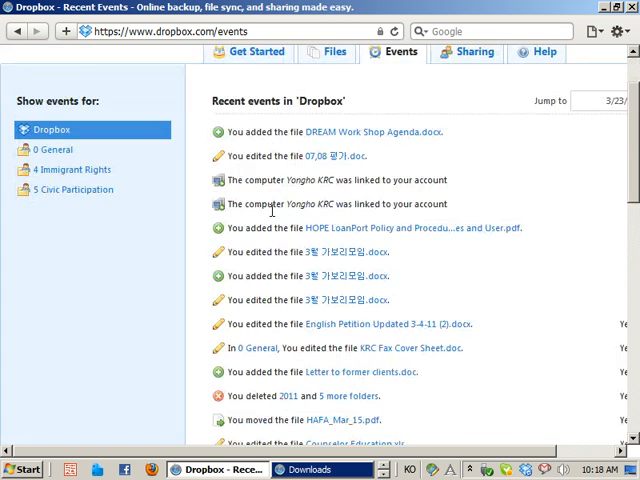
pyautogui.scroll(-3)
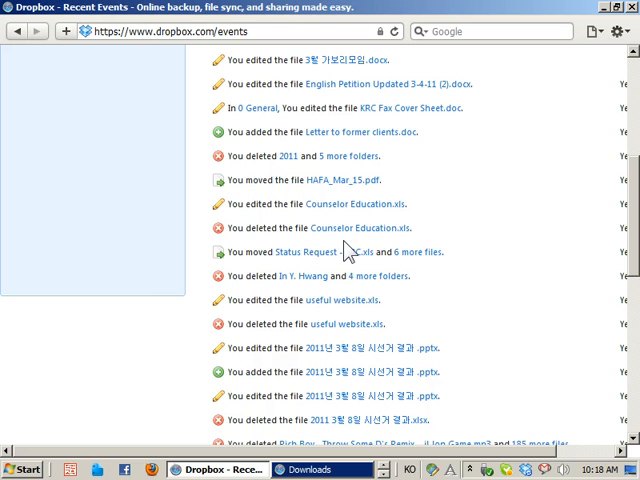
pyautogui.moveTo(347, 227)
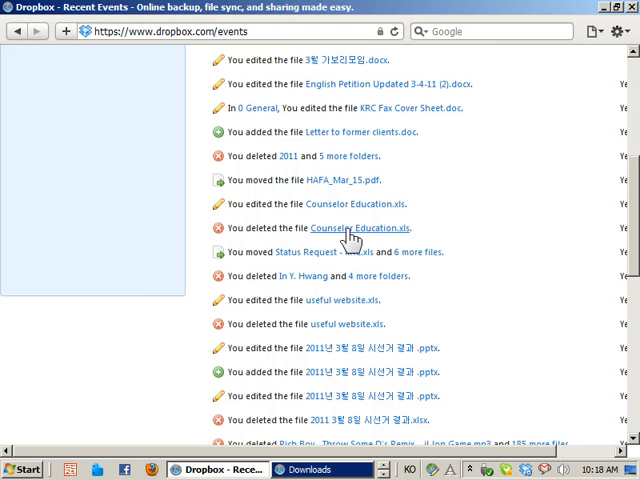
pyautogui.scroll(3)
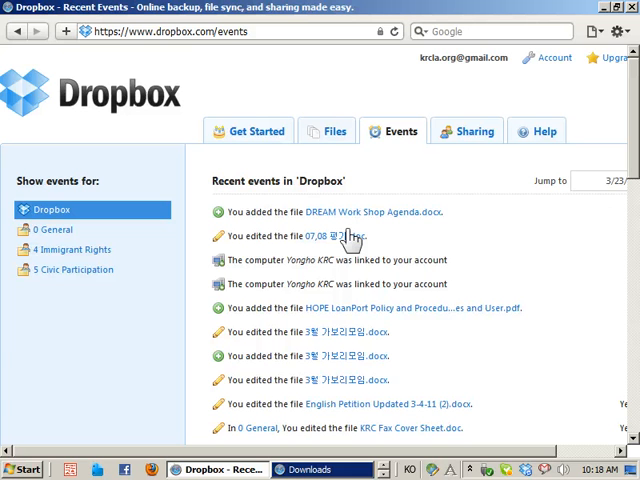
pyautogui.moveTo(331, 140)
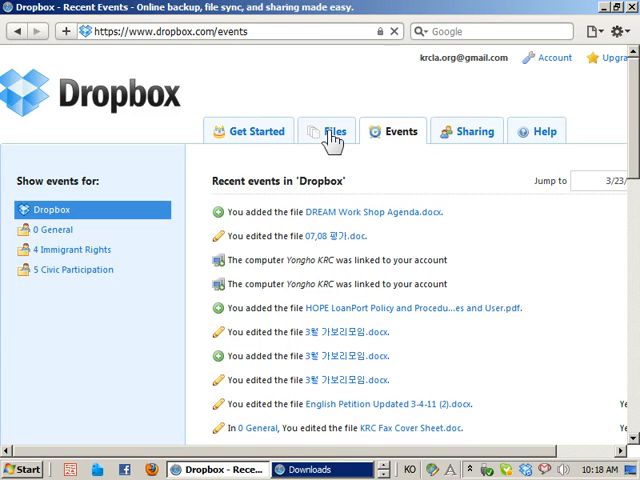
# Return to the top-level folder list and open the _Inbox (temporary) folder
pyautogui.click(330, 131)
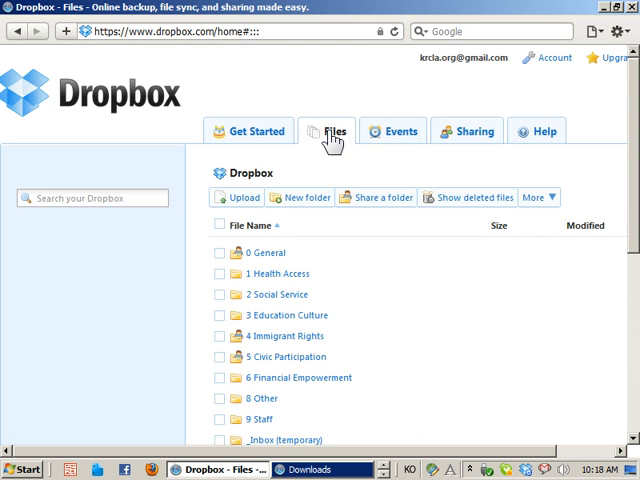
pyautogui.scroll(-3)
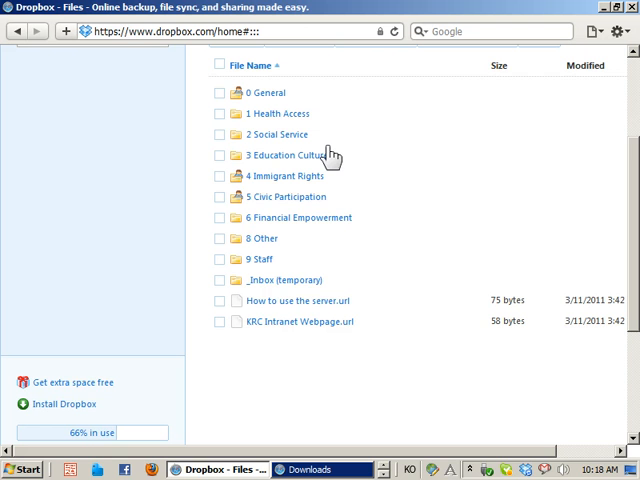
pyautogui.moveTo(333, 176)
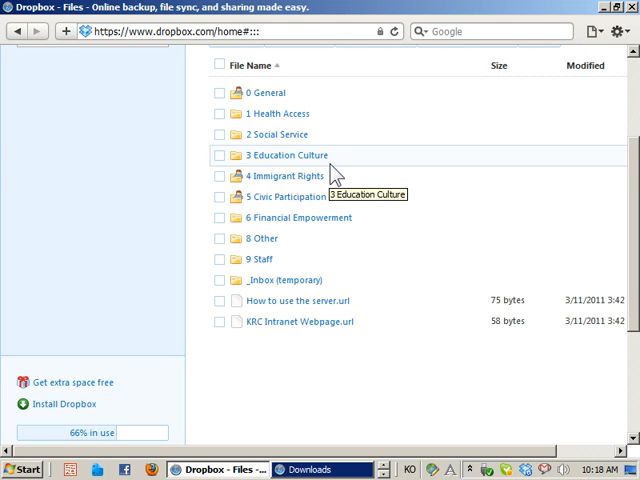
pyautogui.moveTo(200, 116)
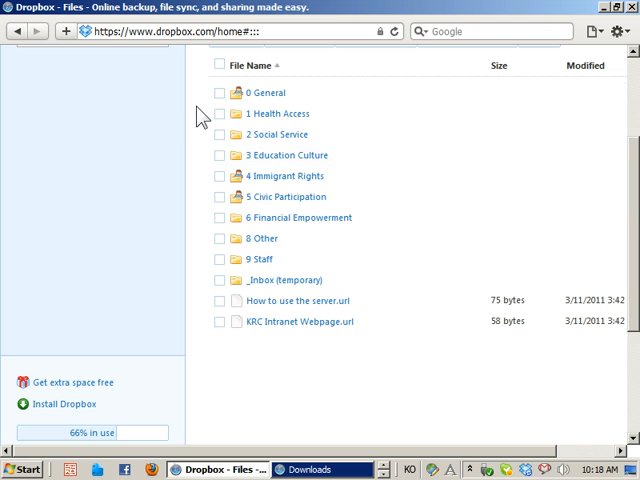
pyautogui.moveTo(232, 231)
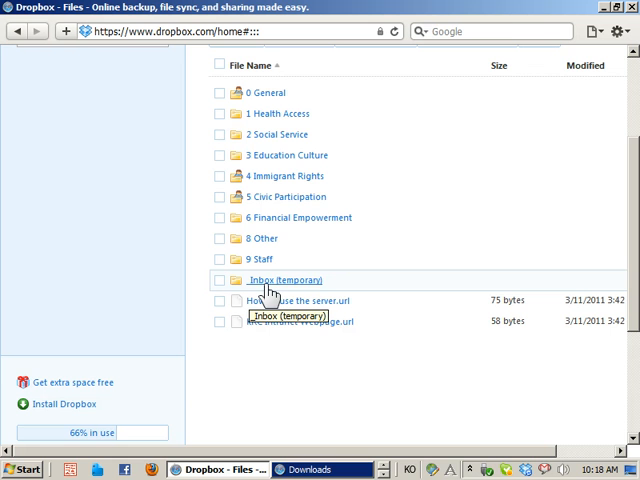
pyautogui.moveTo(230, 292)
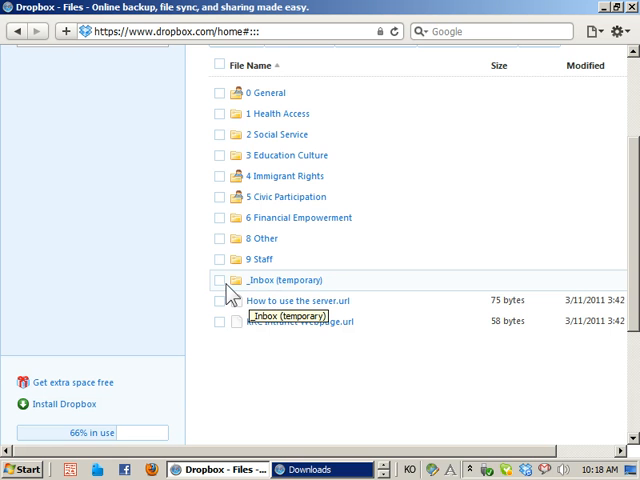
pyautogui.moveTo(295, 290)
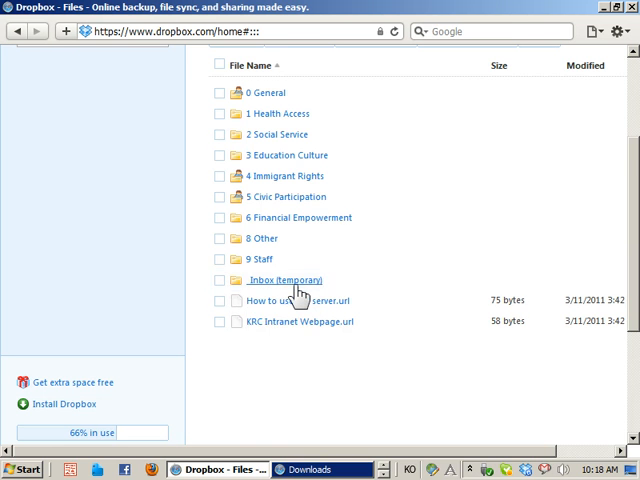
pyautogui.click(292, 280)
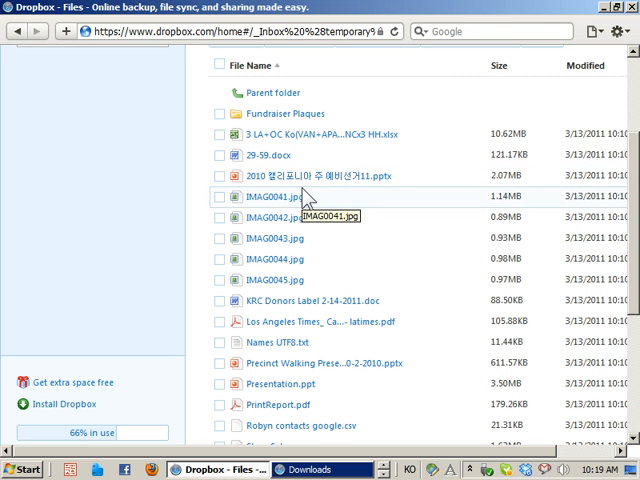
pyautogui.moveTo(305, 198)
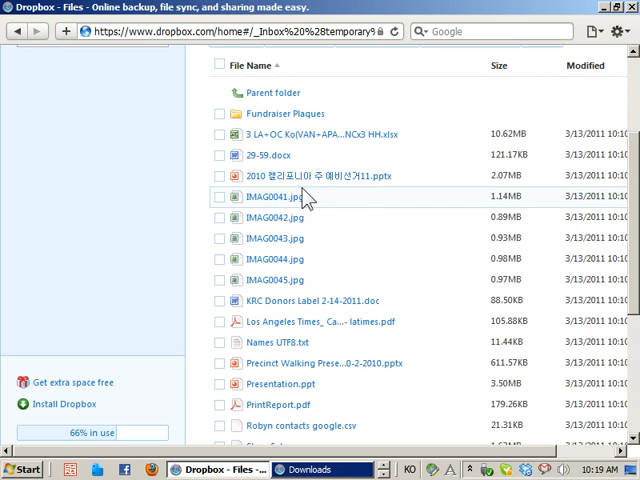
pyautogui.moveTo(313, 198)
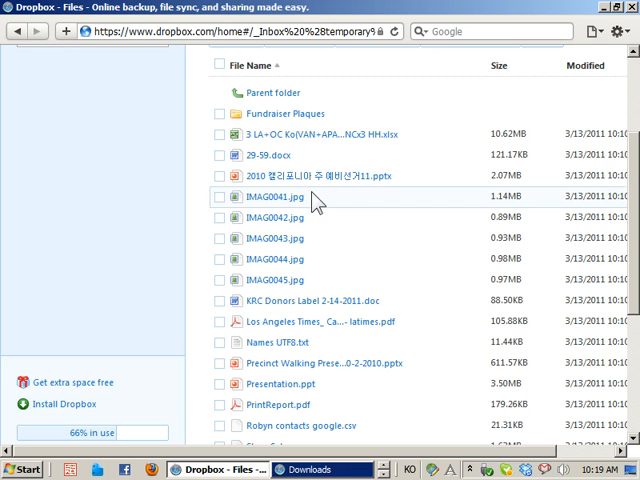
pyautogui.moveTo(428, 456)
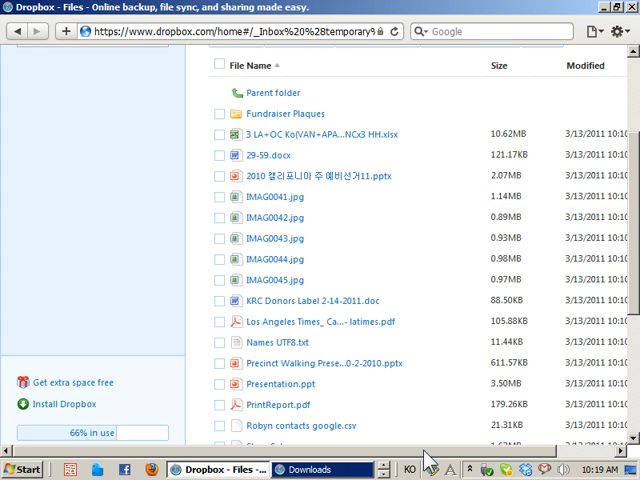